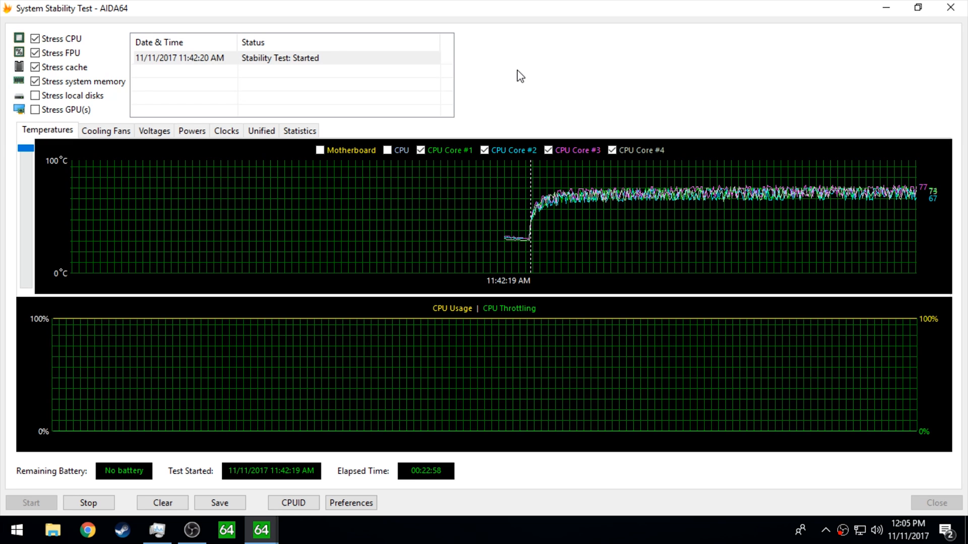
{"action": "mouse_move", "coordinate": [445, 511]}
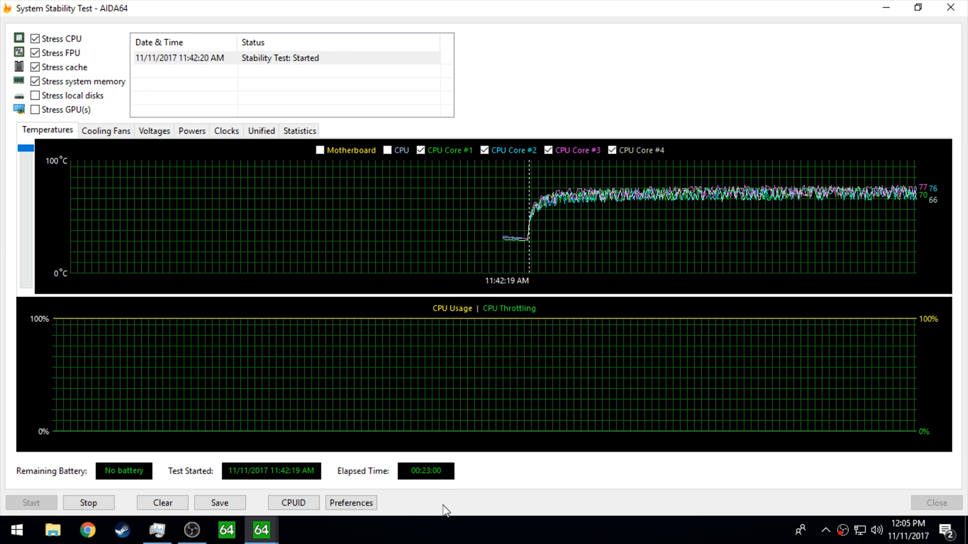
{"action": "mouse_move", "coordinate": [480, 444]}
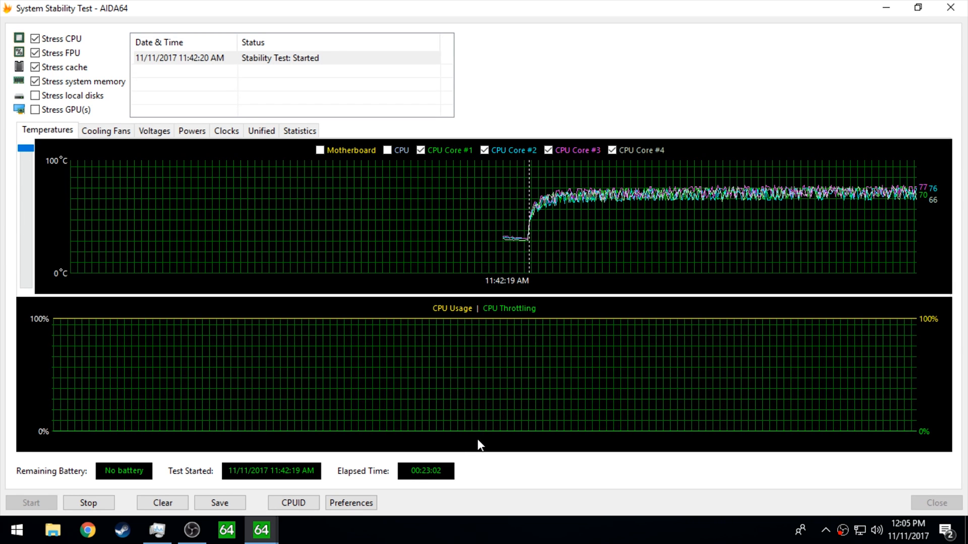
{"action": "mouse_move", "coordinate": [799, 259]}
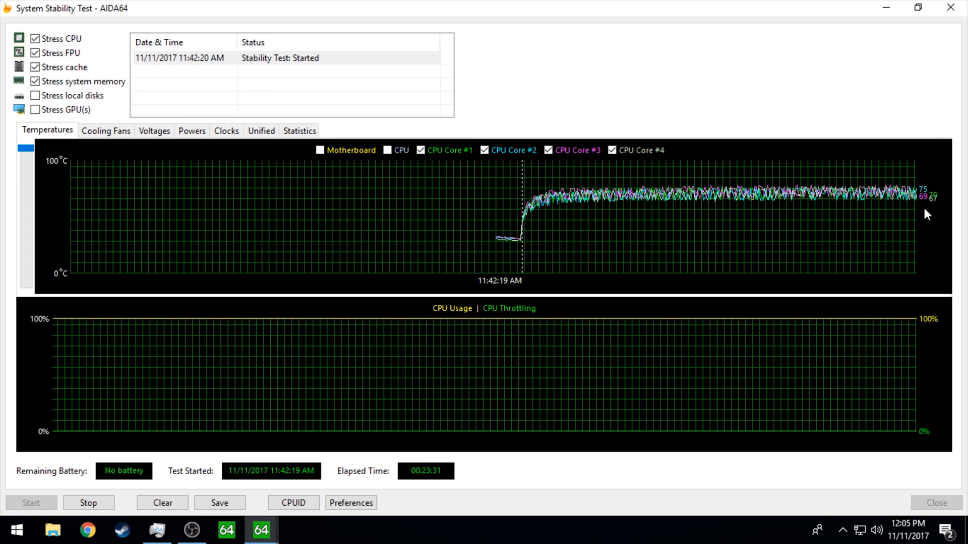
Stop the running AIDA64 stability test, logged as stopping at 12:06:14 PM
{"action": "left_click", "coordinate": [89, 502]}
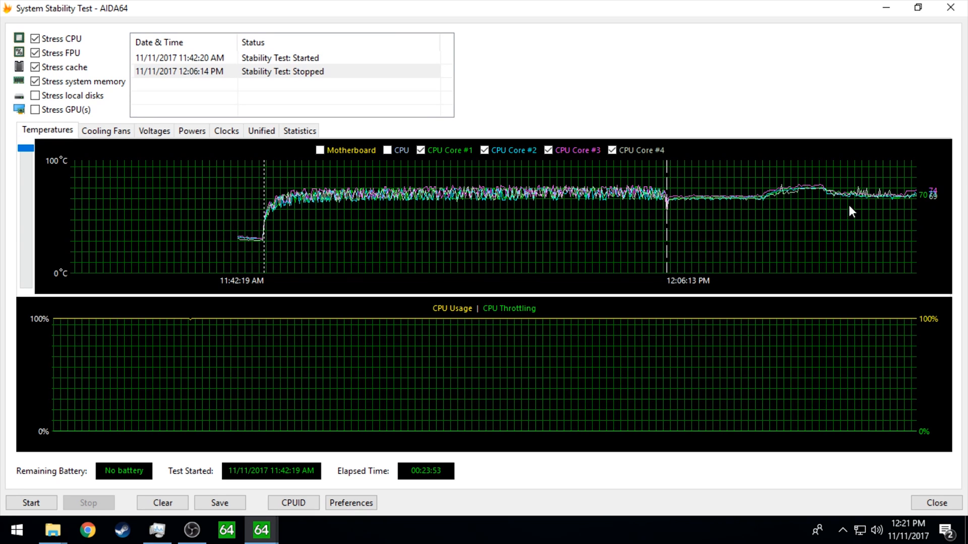
{"action": "mouse_move", "coordinate": [845, 197]}
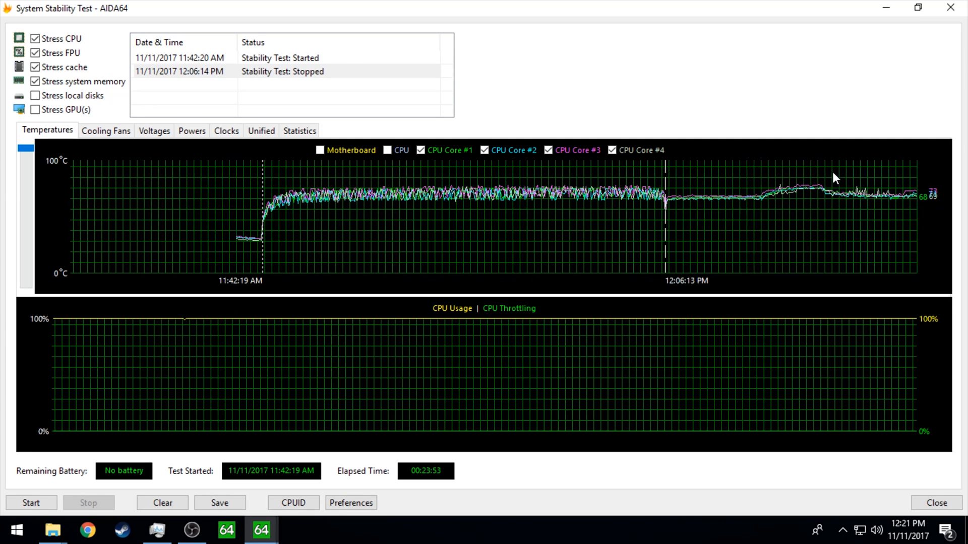
{"action": "mouse_move", "coordinate": [841, 174]}
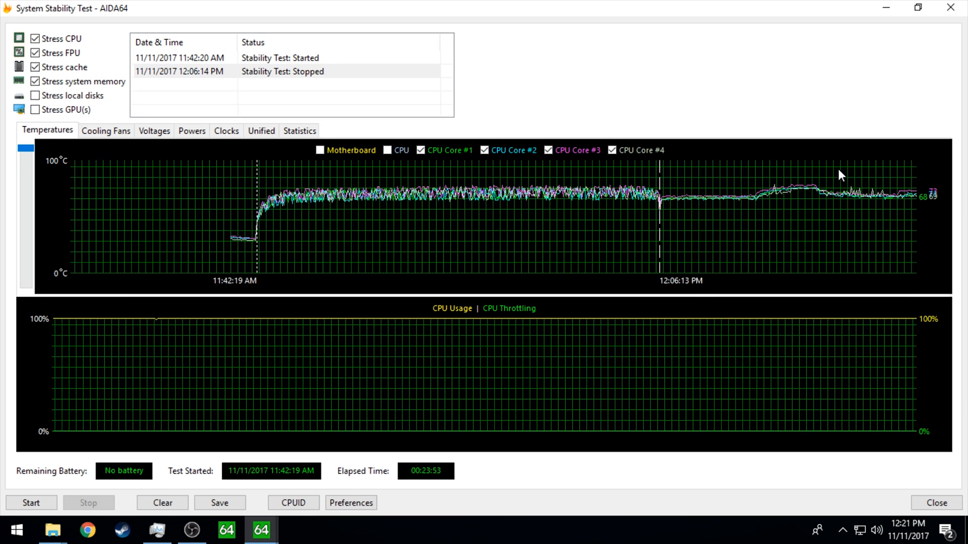
{"action": "mouse_move", "coordinate": [840, 202]}
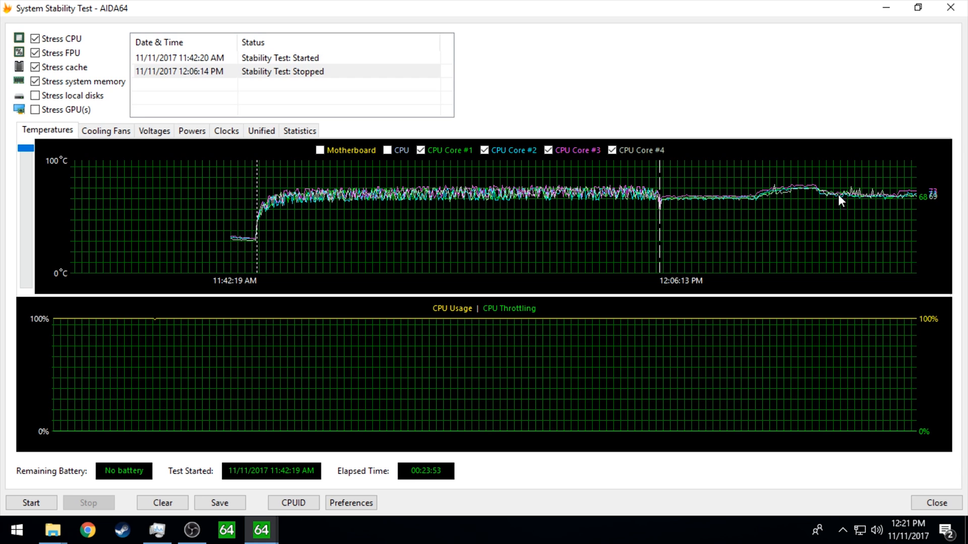
{"action": "mouse_move", "coordinate": [784, 215]}
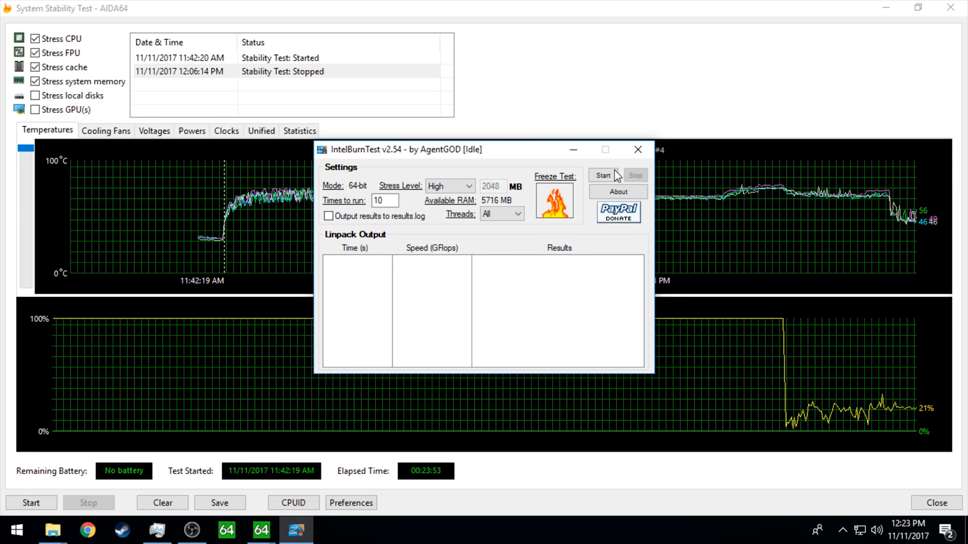
Run the ten-pass High IntelBurnTest to a Success result, then tuck its window away to show the AIDA64 graphs
{"action": "left_click", "coordinate": [602, 175]}
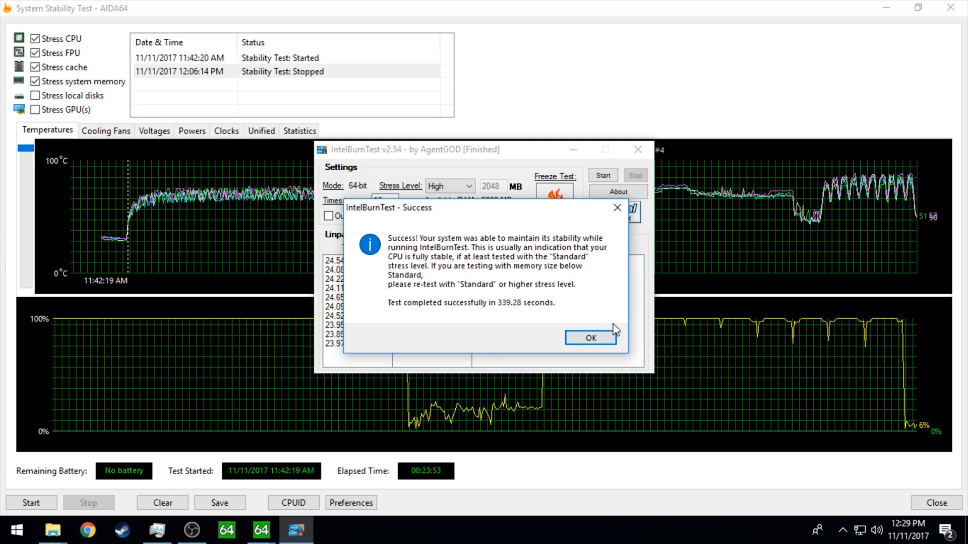
{"action": "left_click", "coordinate": [590, 338]}
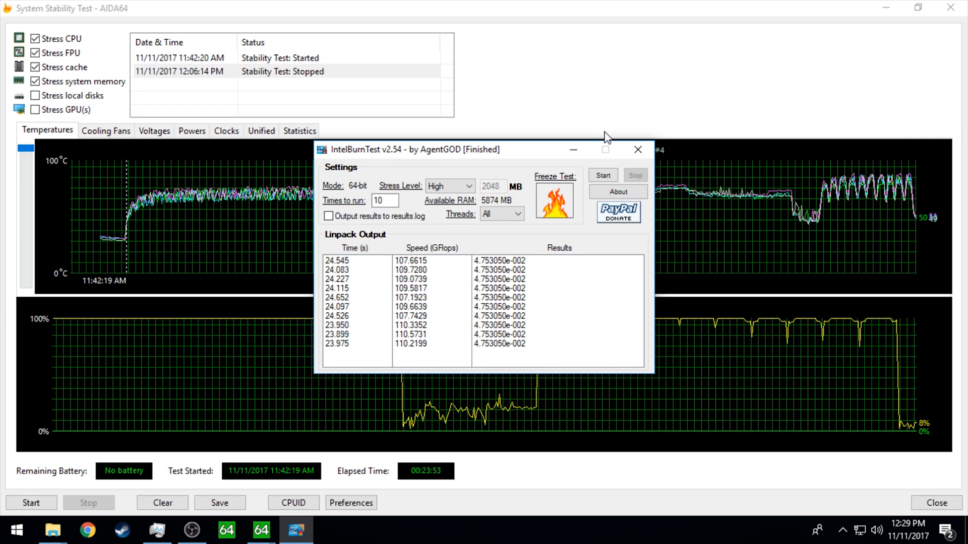
{"action": "left_click", "coordinate": [637, 149]}
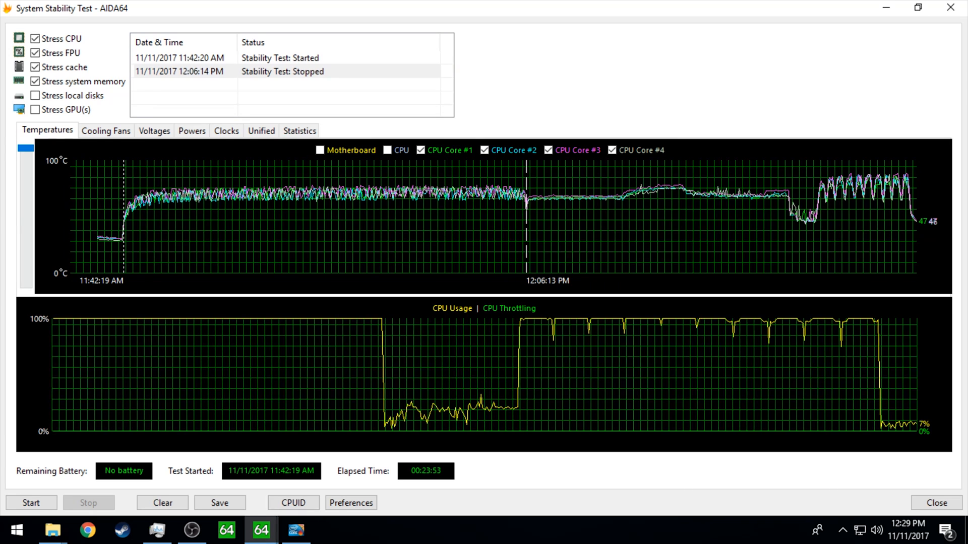